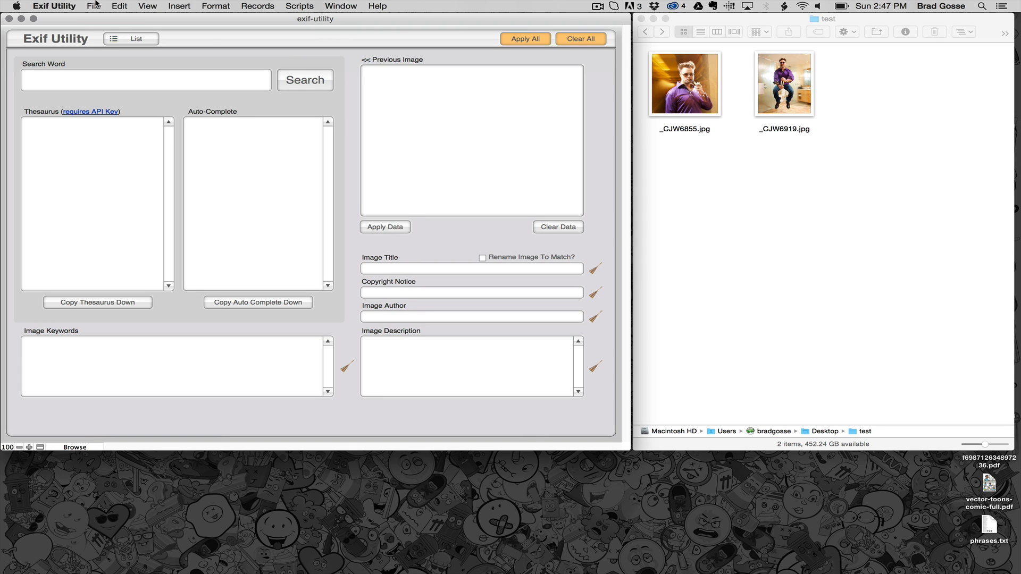
Import both photos from the test folder as image records via Import Records > Folder
click(95, 6)
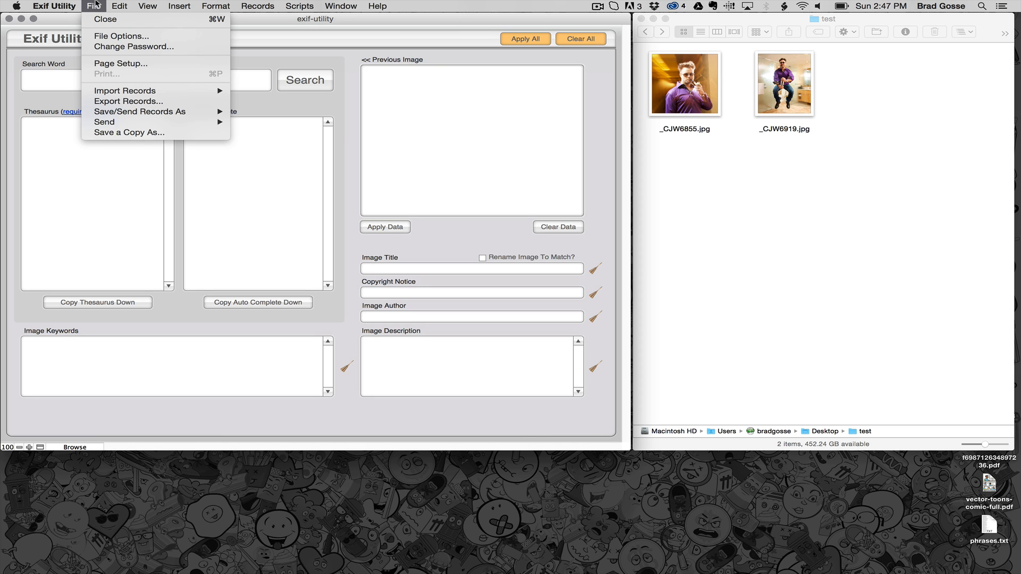
mouse_move(125, 90)
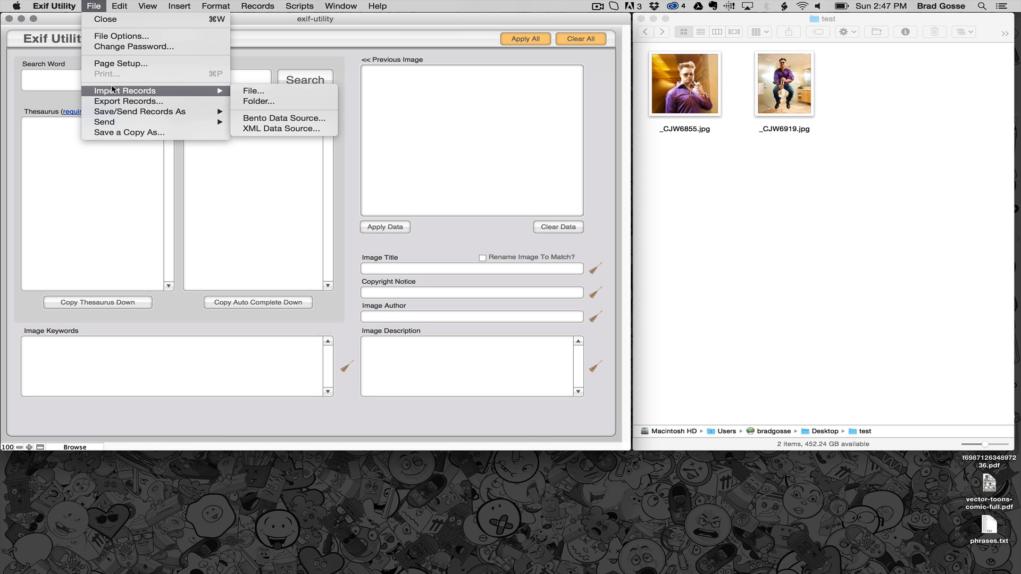
mouse_move(279, 101)
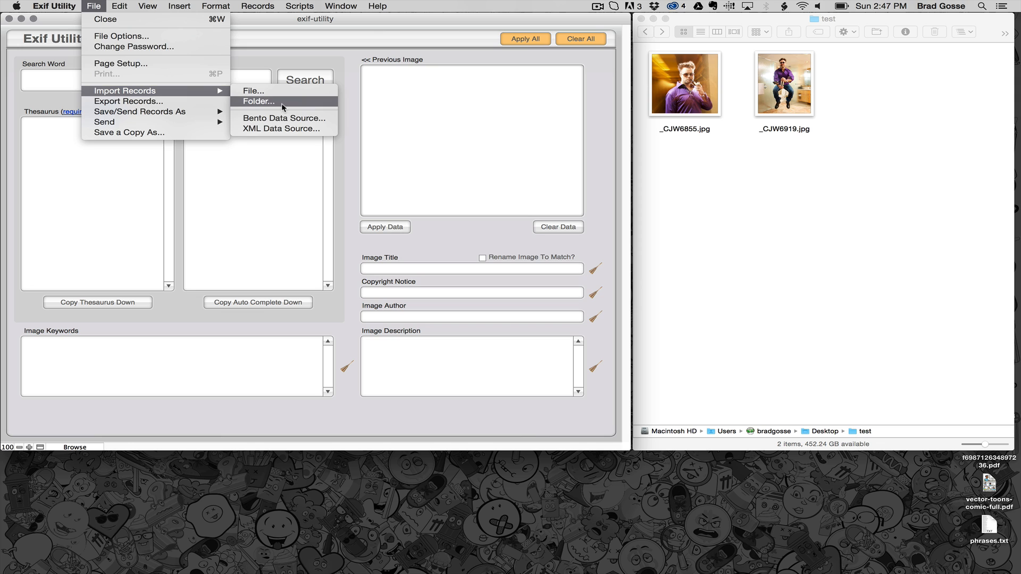
click(259, 101)
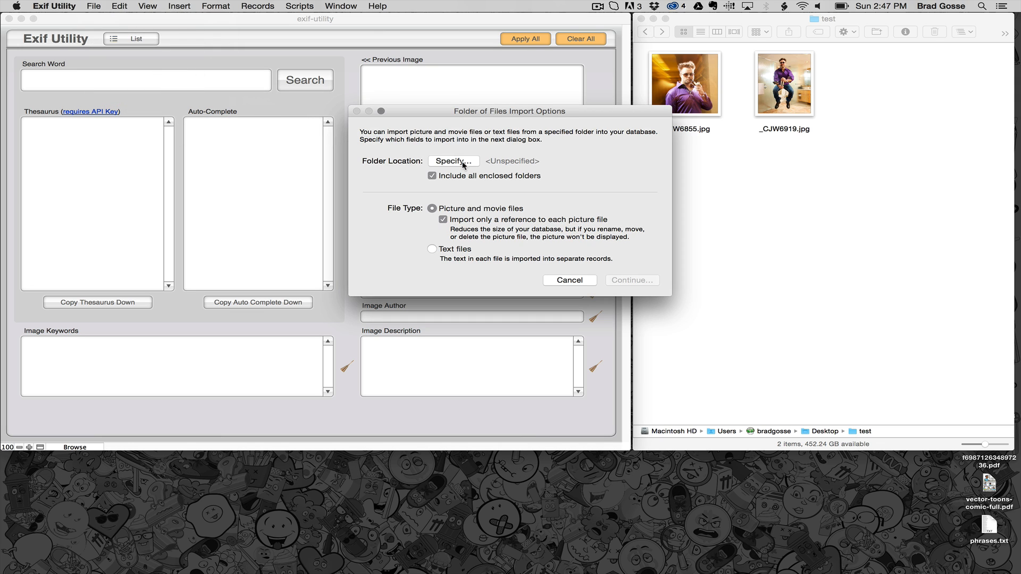
click(453, 161)
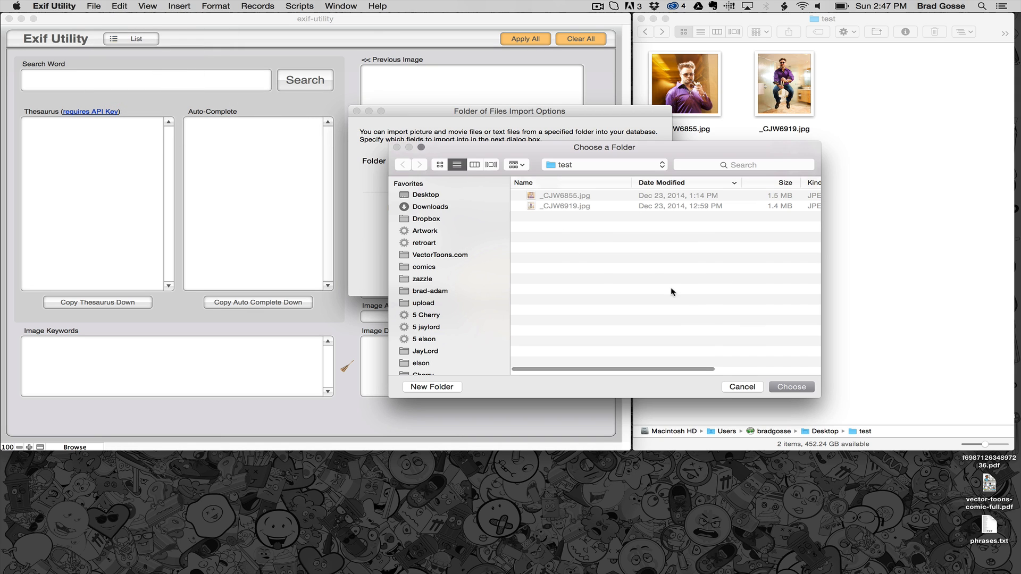
mouse_move(734, 345)
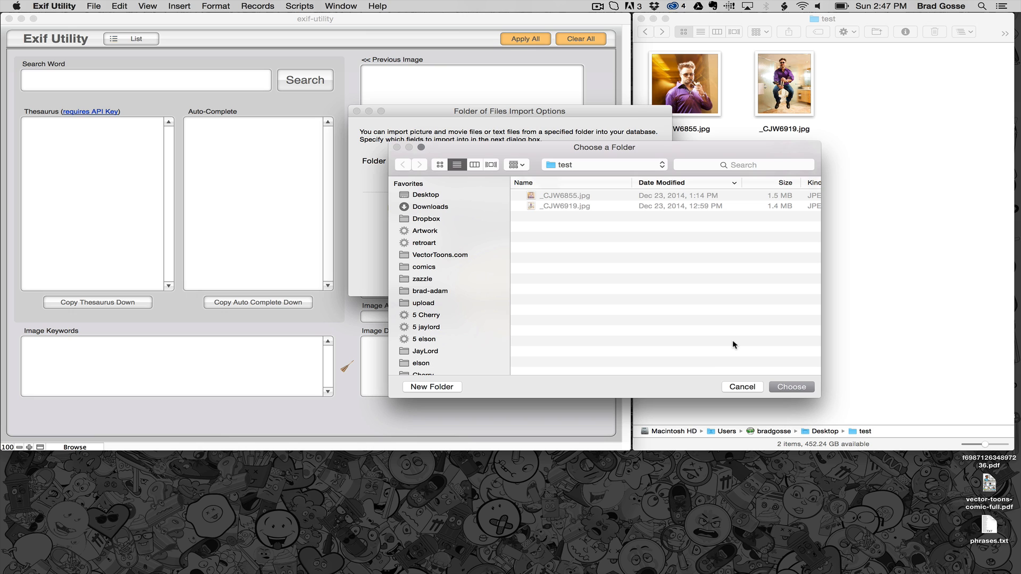
mouse_move(759, 346)
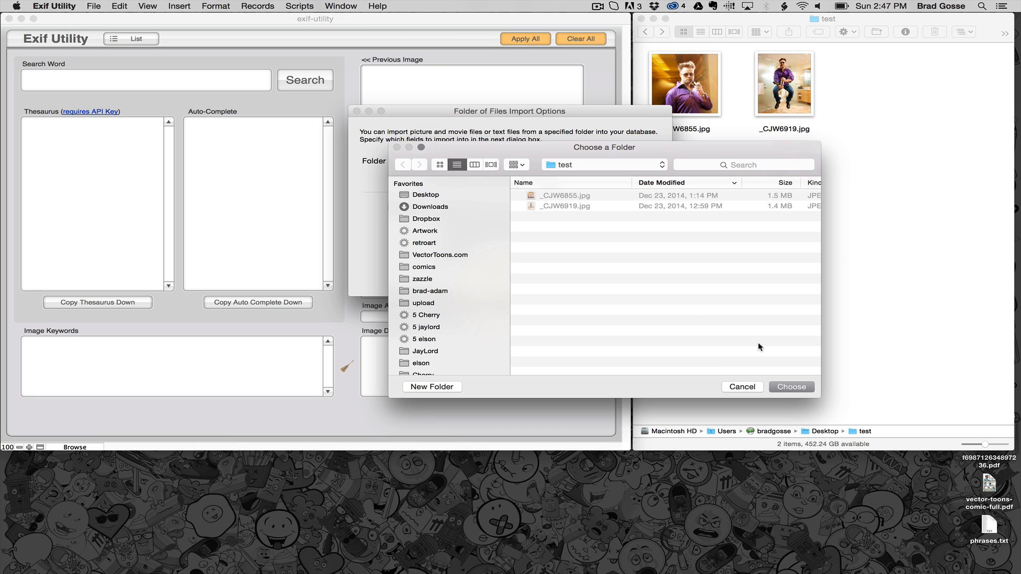
click(791, 387)
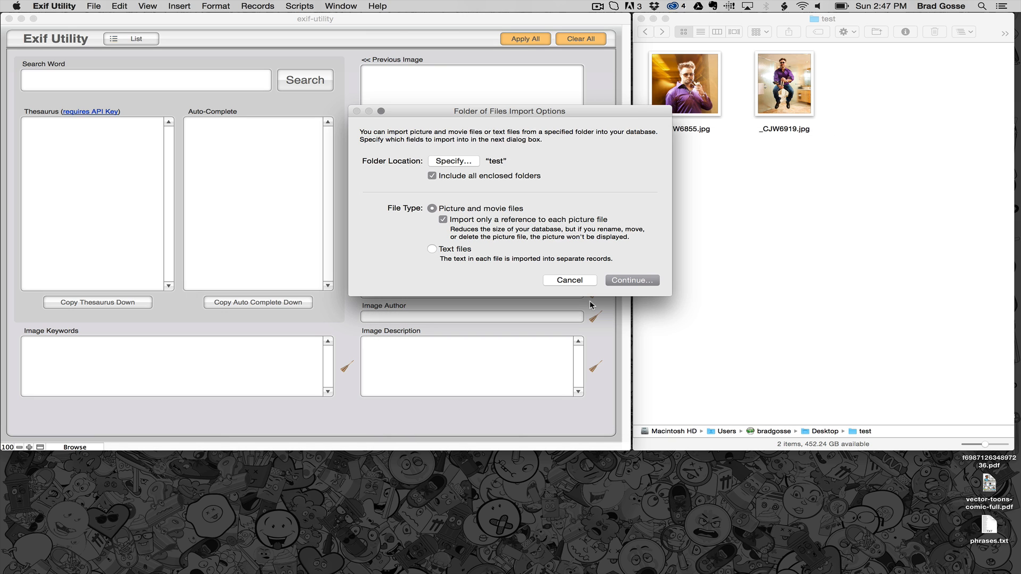
click(632, 280)
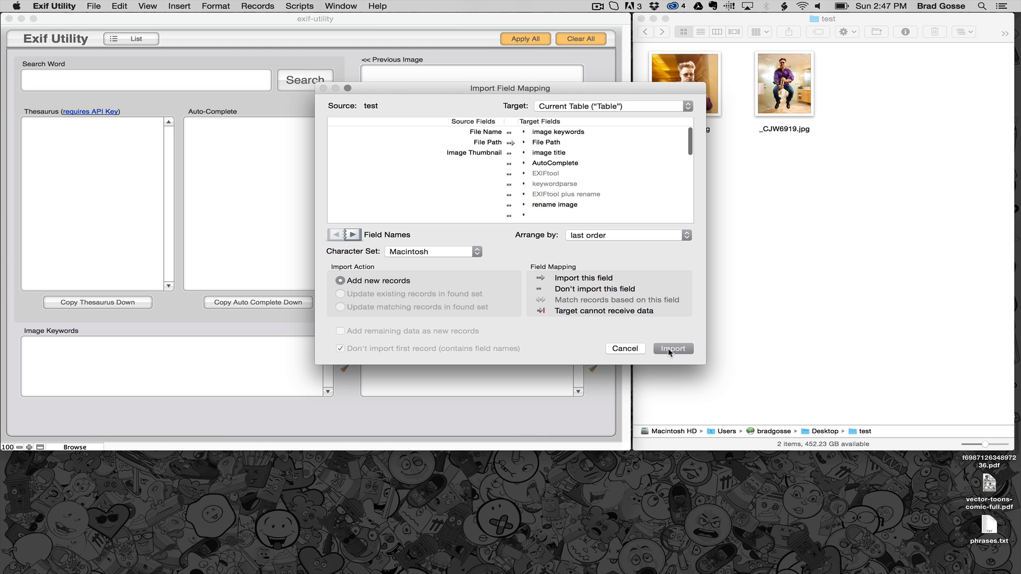
click(673, 348)
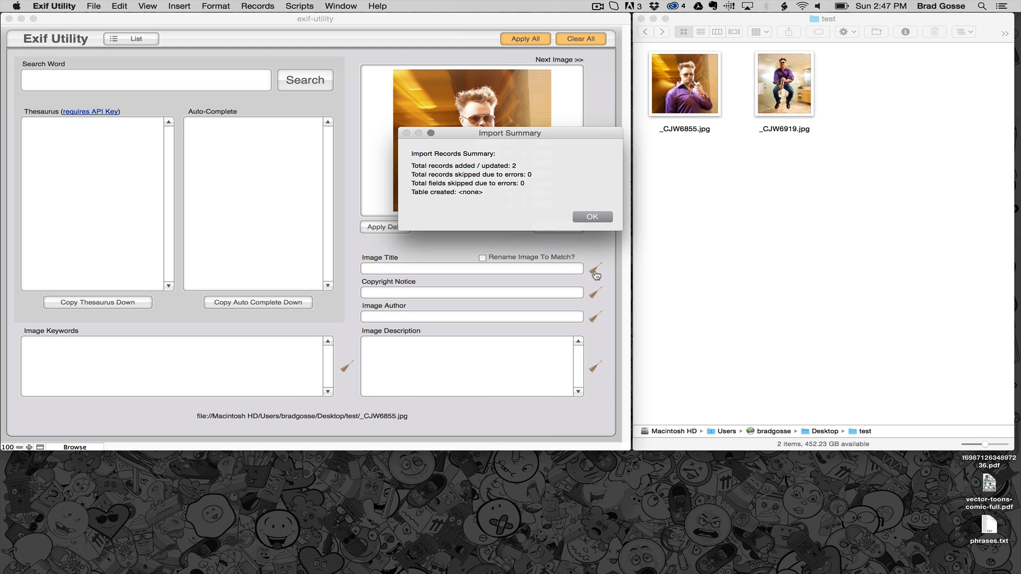
click(592, 217)
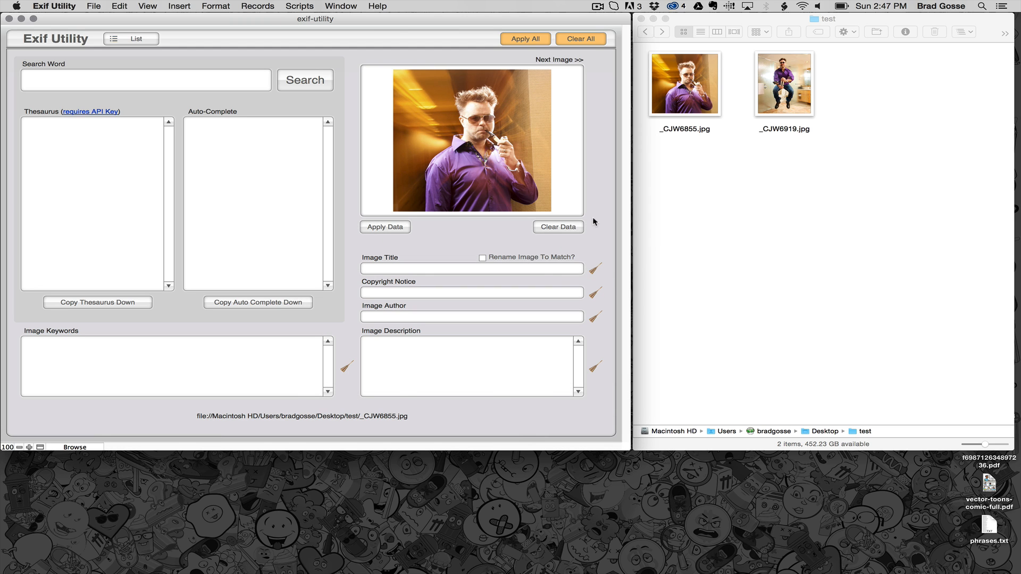
Browse both records and the records list, ending on the second photo _CJW6919.jpg
click(561, 59)
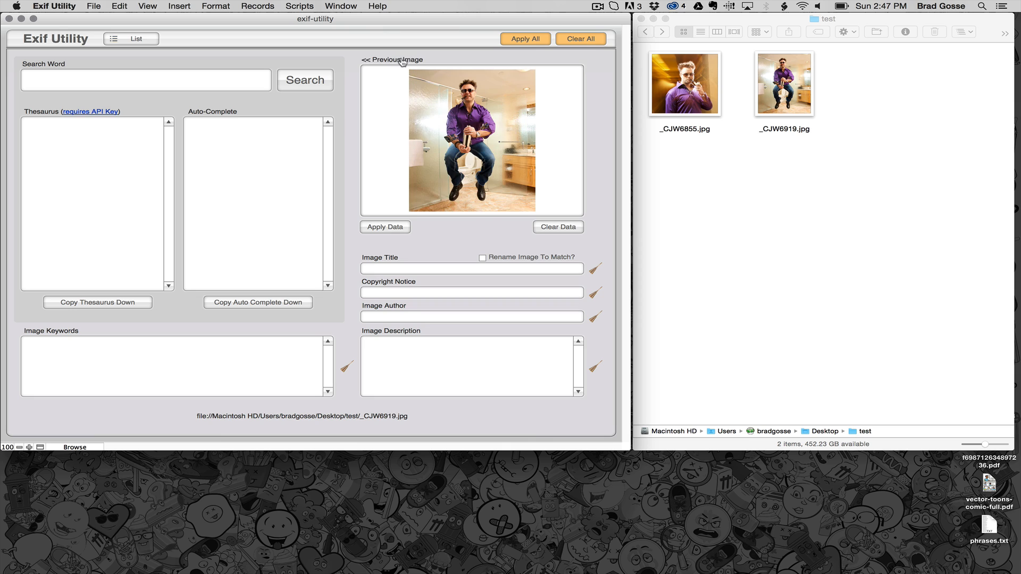
click(394, 59)
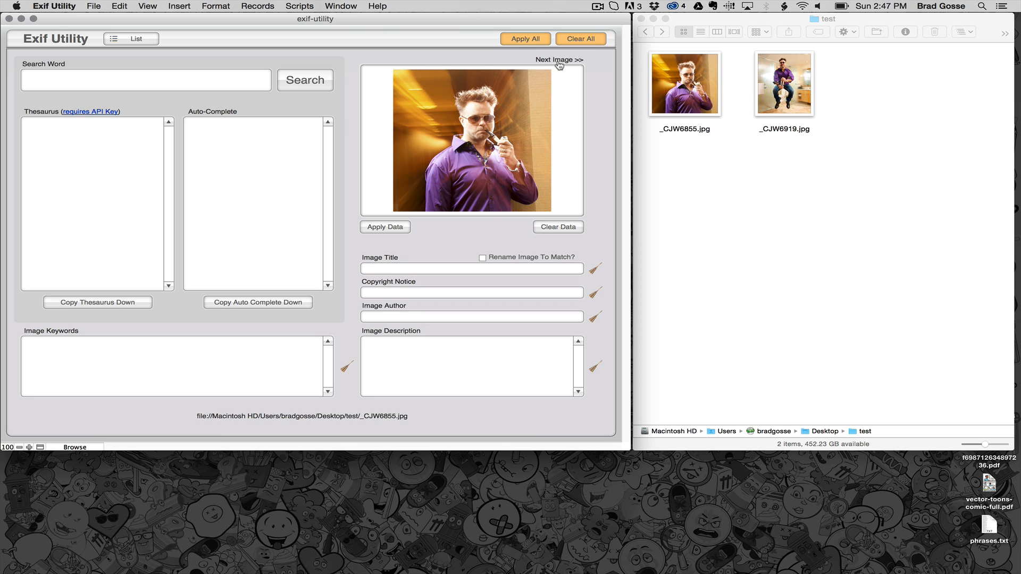
click(559, 59)
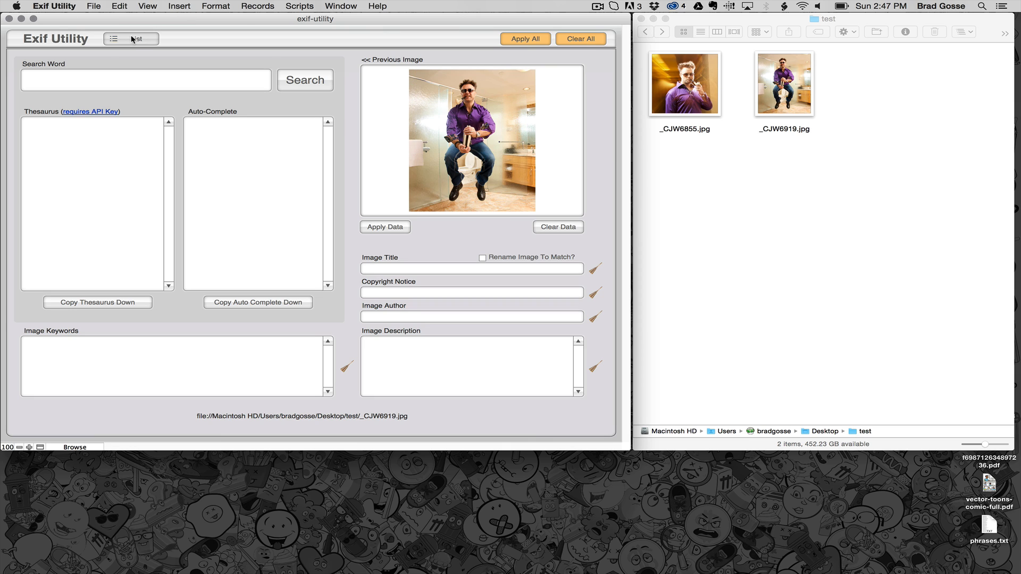
click(114, 38)
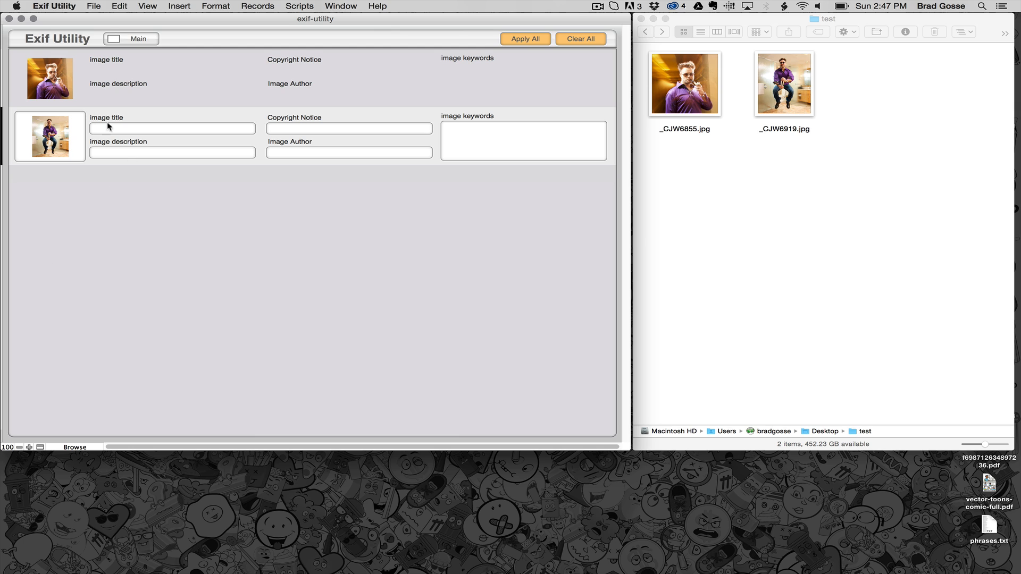
click(130, 38)
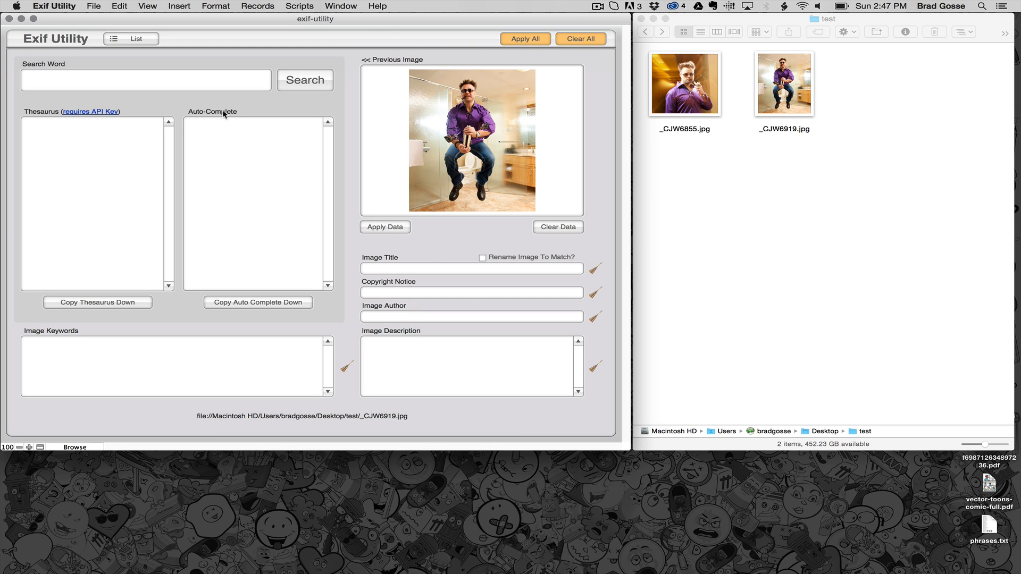
Enter the second photo's title, copyright, author and description, and search word 'handsome'
click(472, 268)
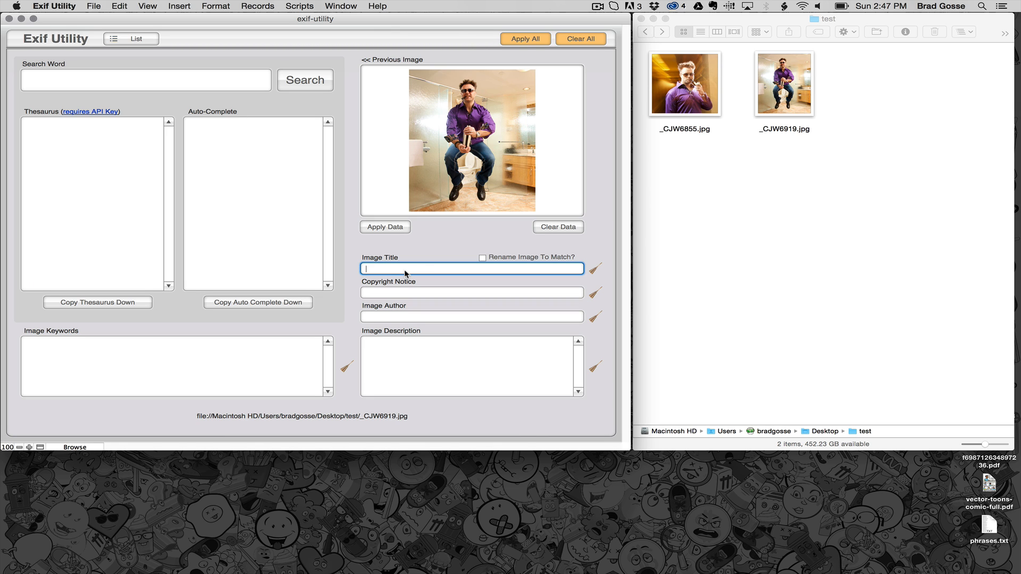
text(B)
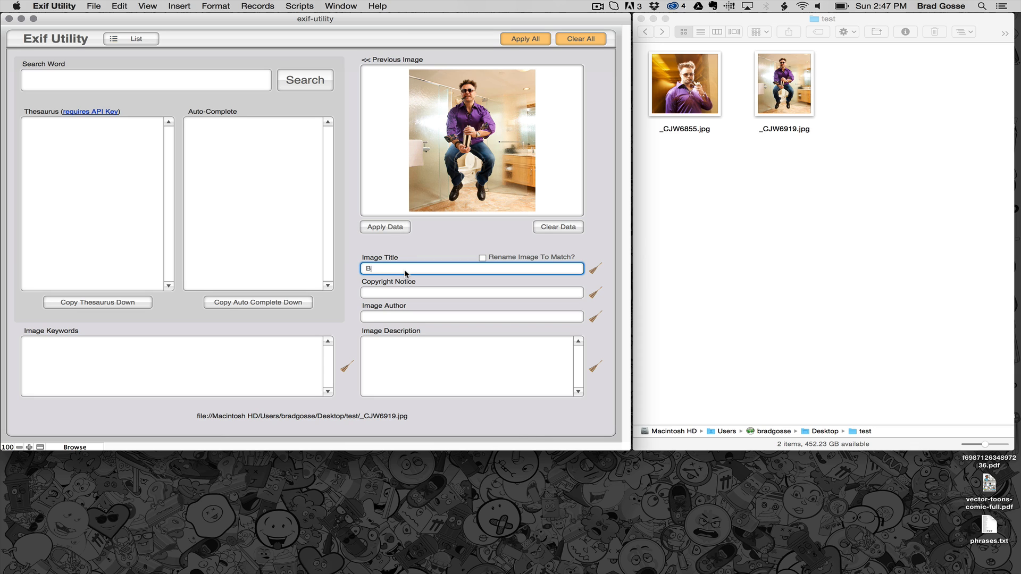
text(handsome)
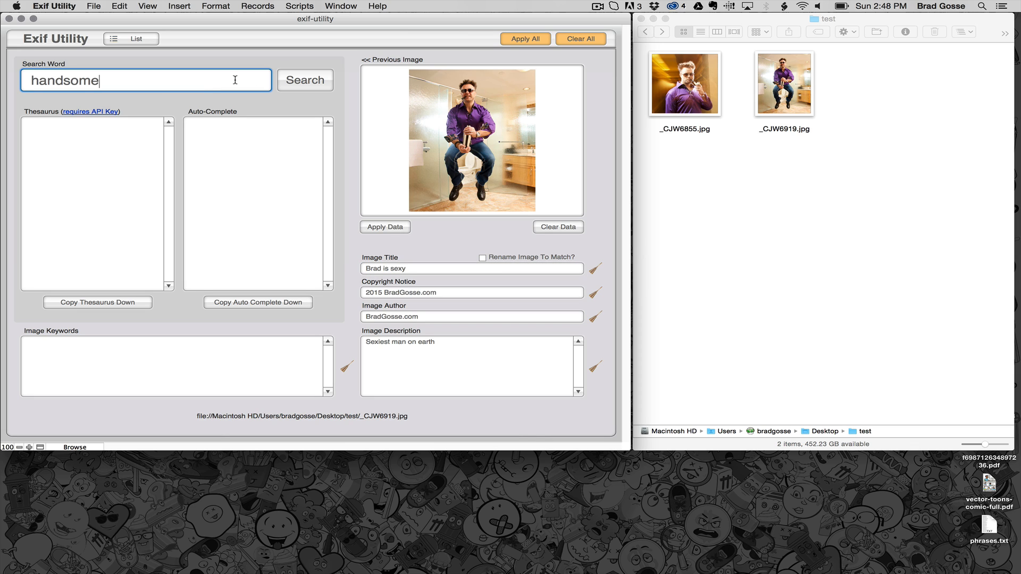
mouse_move(179, 203)
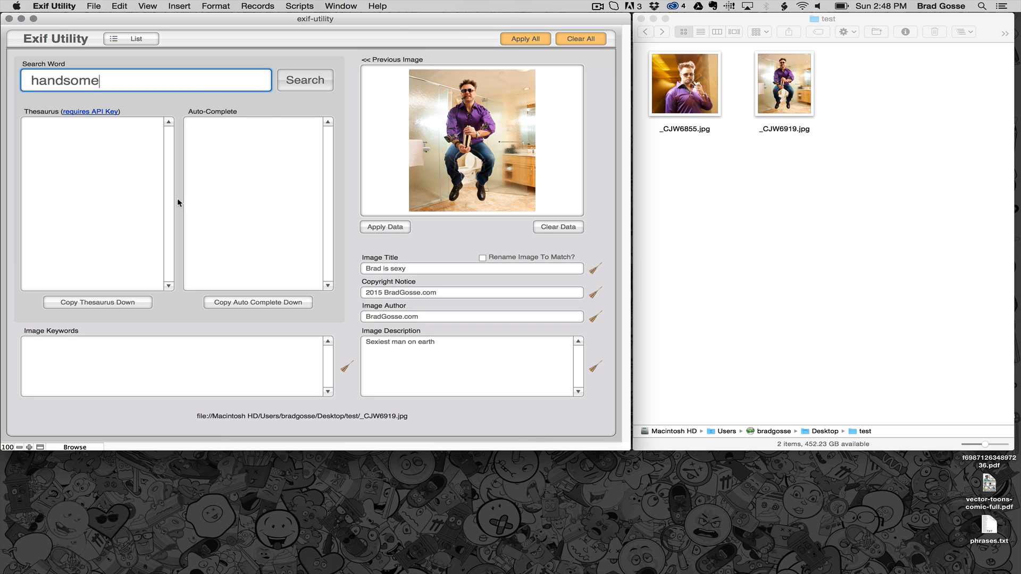
Add 'handsome' synonyms as keywords, save the renamed brad-is-sexy.jpg, and view its Finder info
click(304, 80)
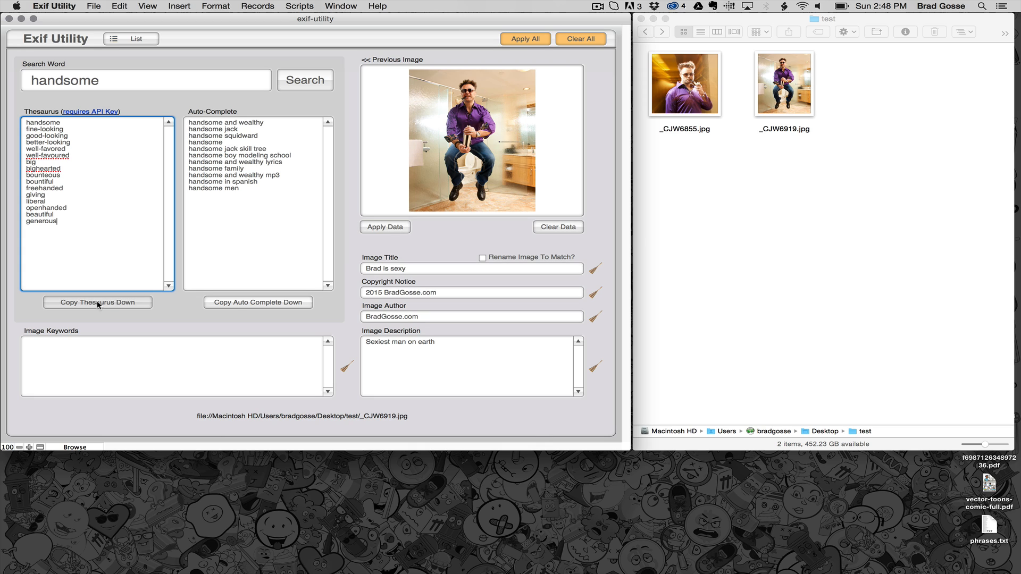
click(98, 302)
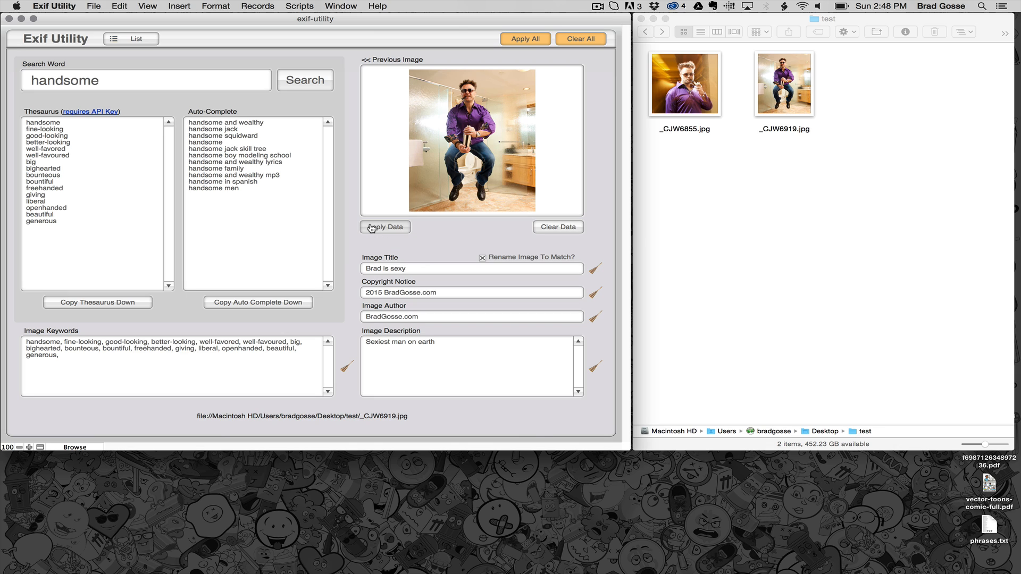
click(385, 227)
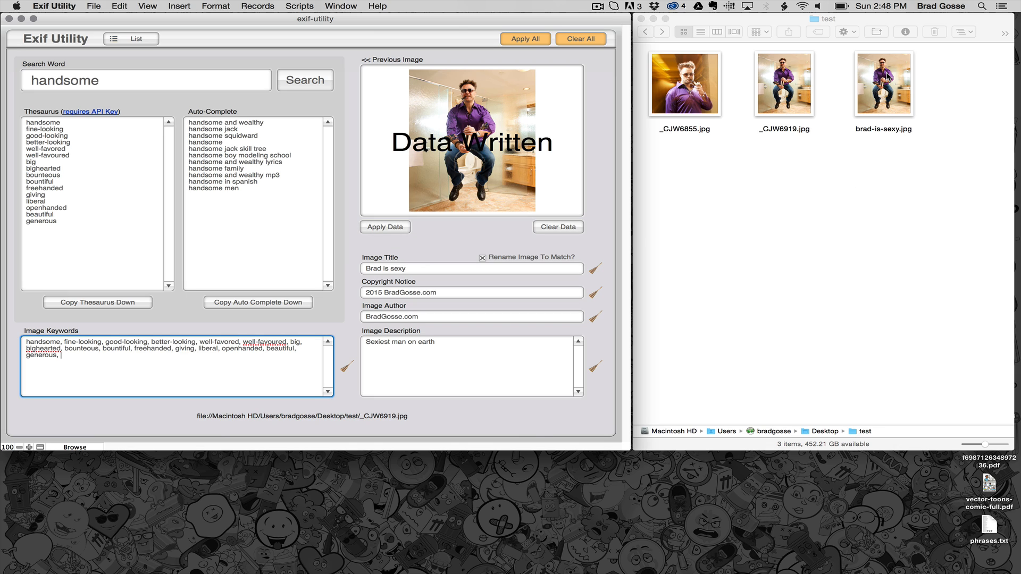
click(884, 85)
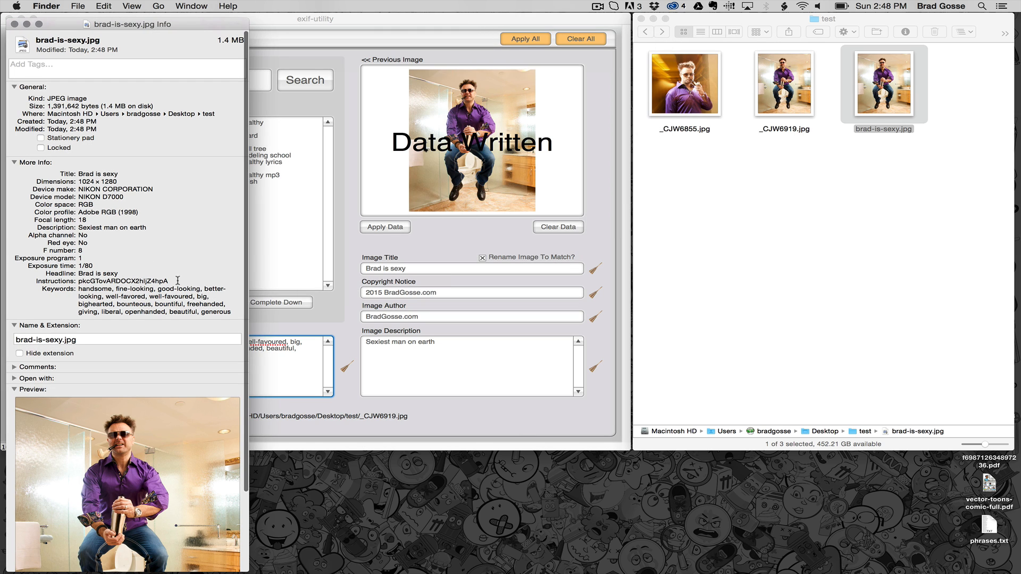
mouse_move(193, 202)
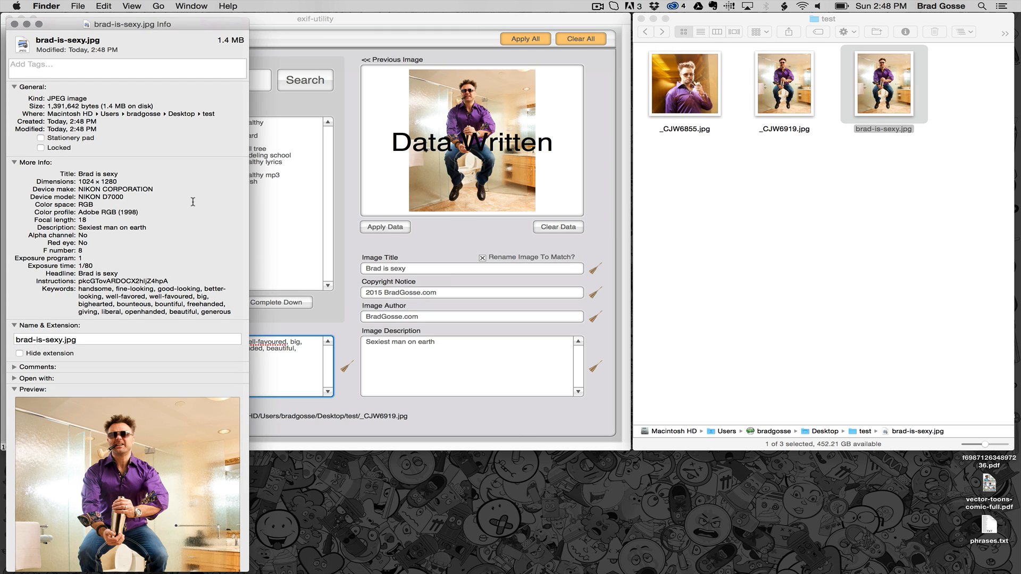